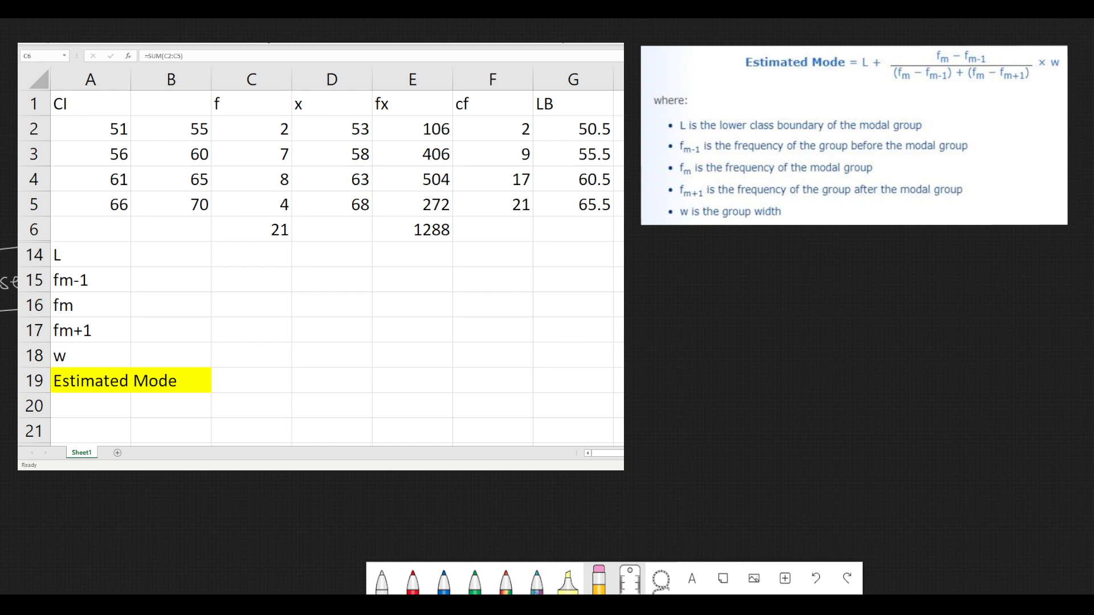
Check the fx and frequency totals and identify the modal class 61–65 with frequency 8.
left_click(411, 229)
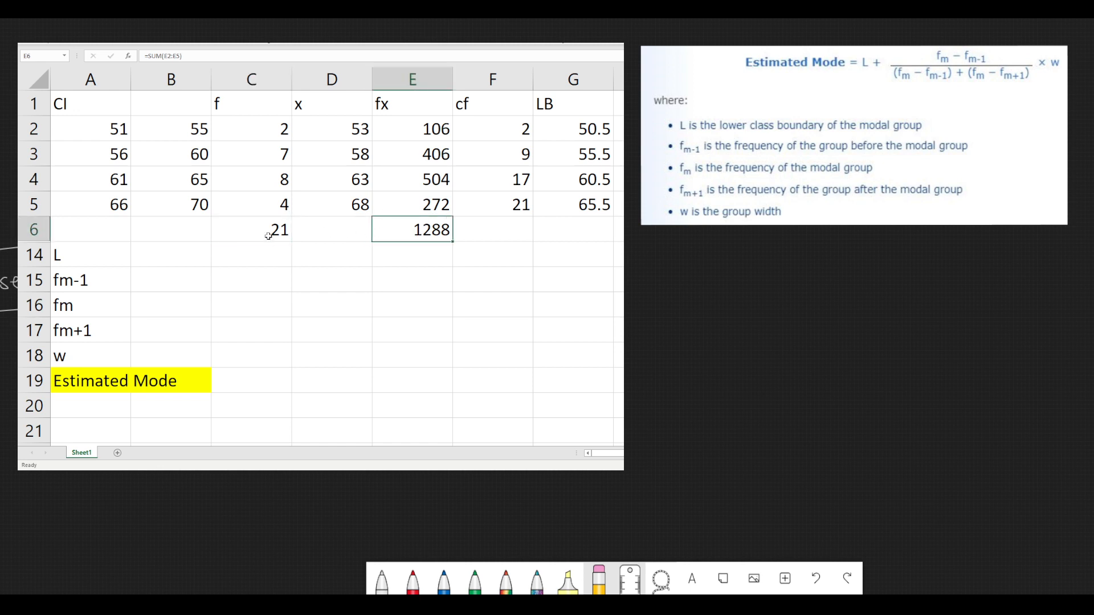
left_click(251, 229)
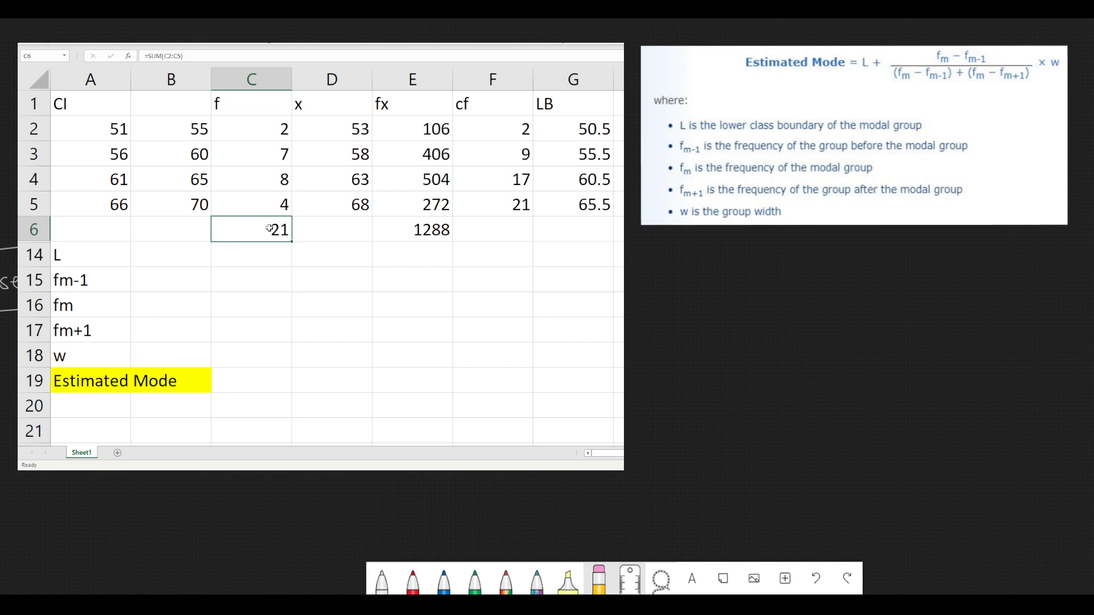
mouse_move(438, 345)
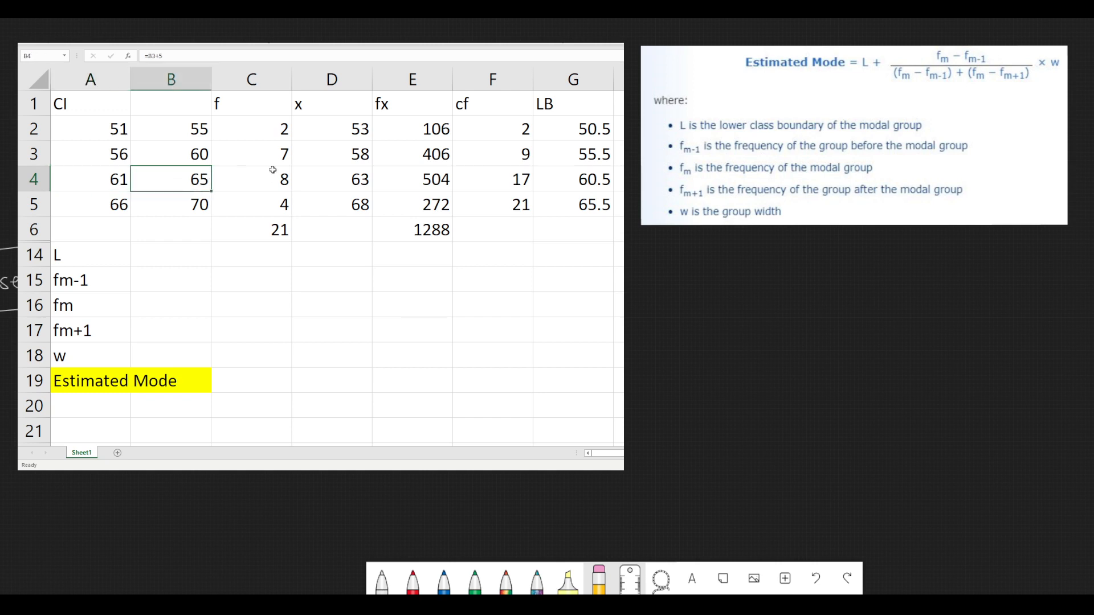
left_click(251, 179)
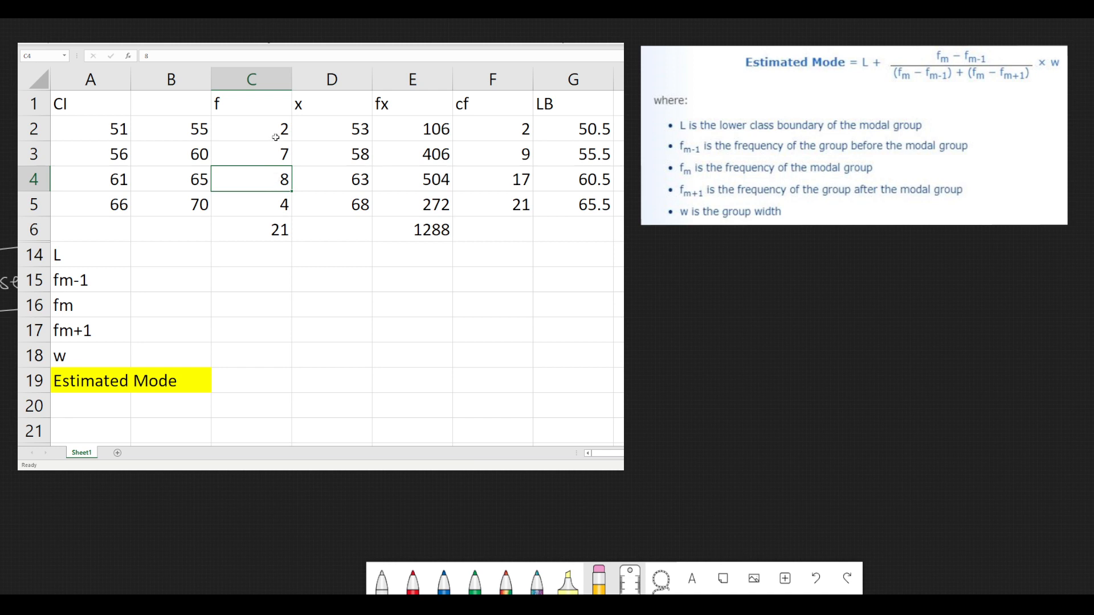
left_click_drag(251, 129, 251, 204)
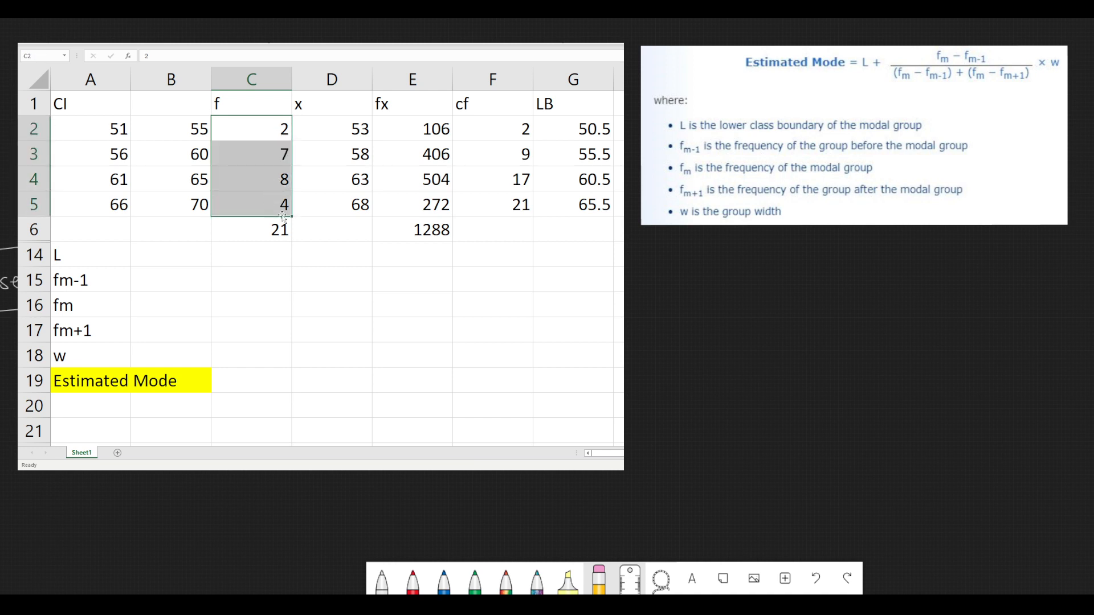
left_click(251, 204)
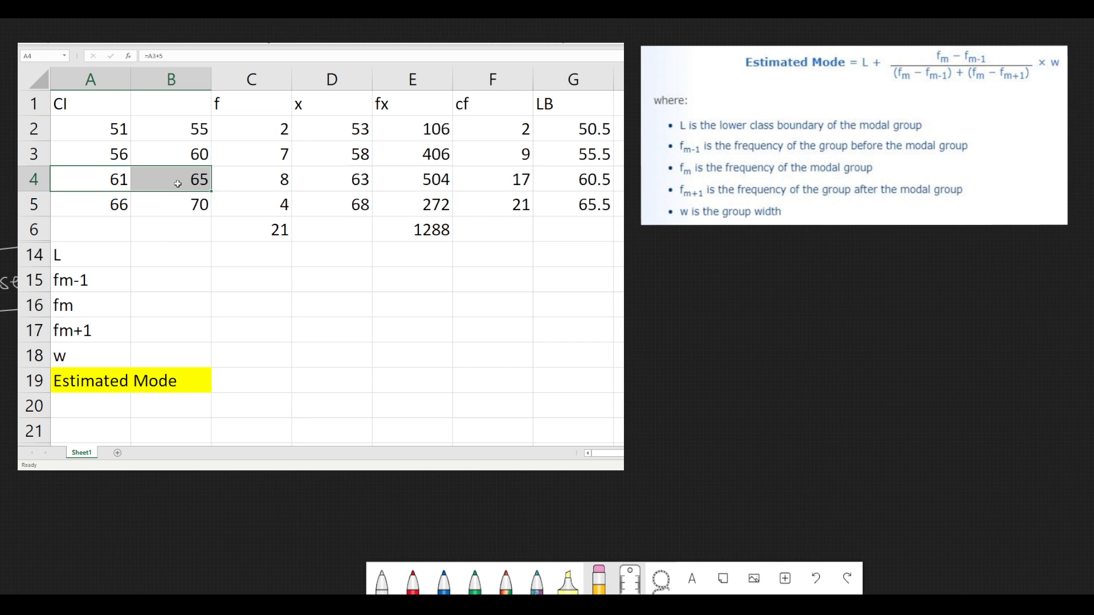
mouse_move(161, 255)
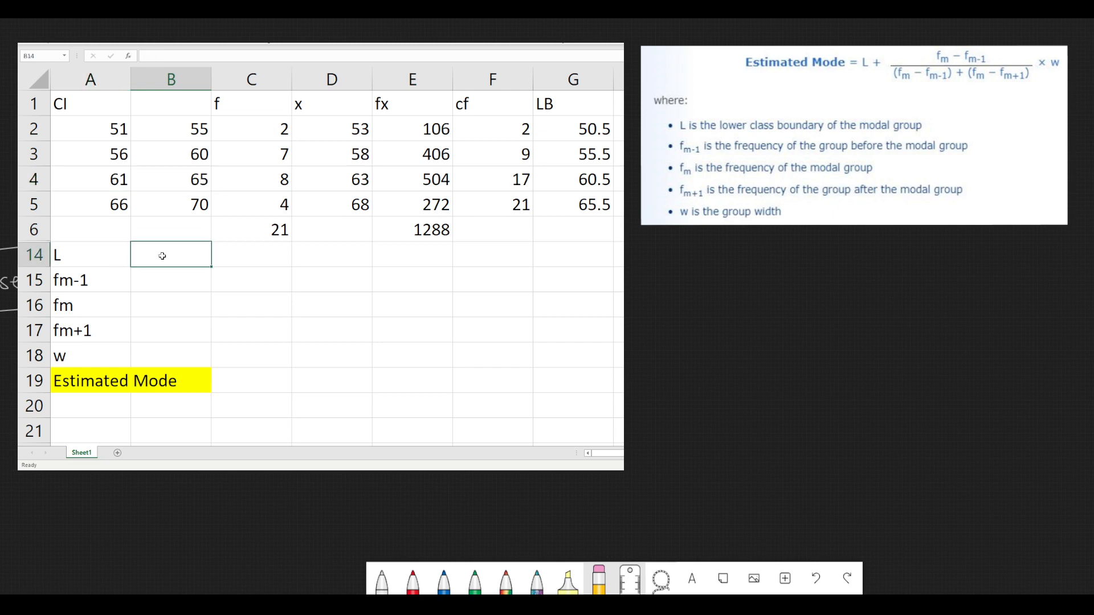
Fill B14:B18 with L =G4 (60.5), fm-1 =C3, fm =C4, fm+1 =C5, and w 5.
type("=")
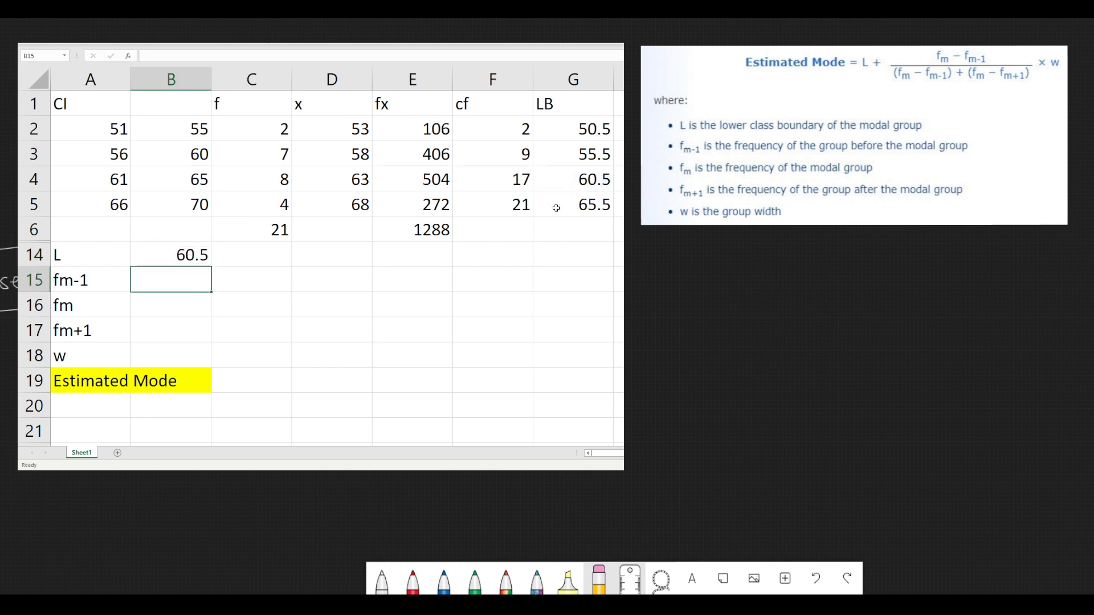
mouse_move(255, 305)
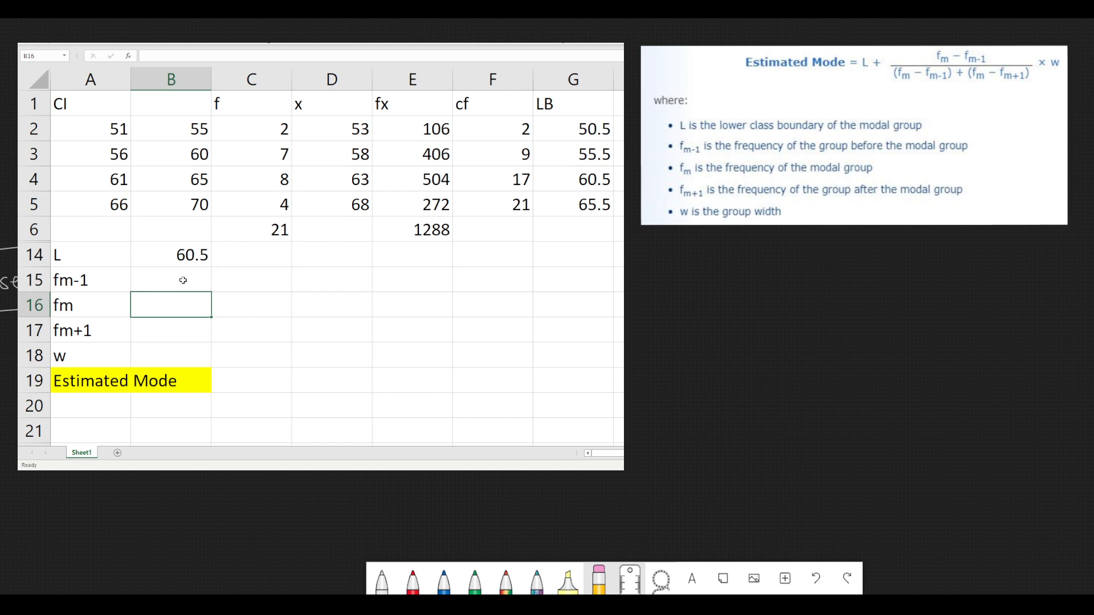
type("=")
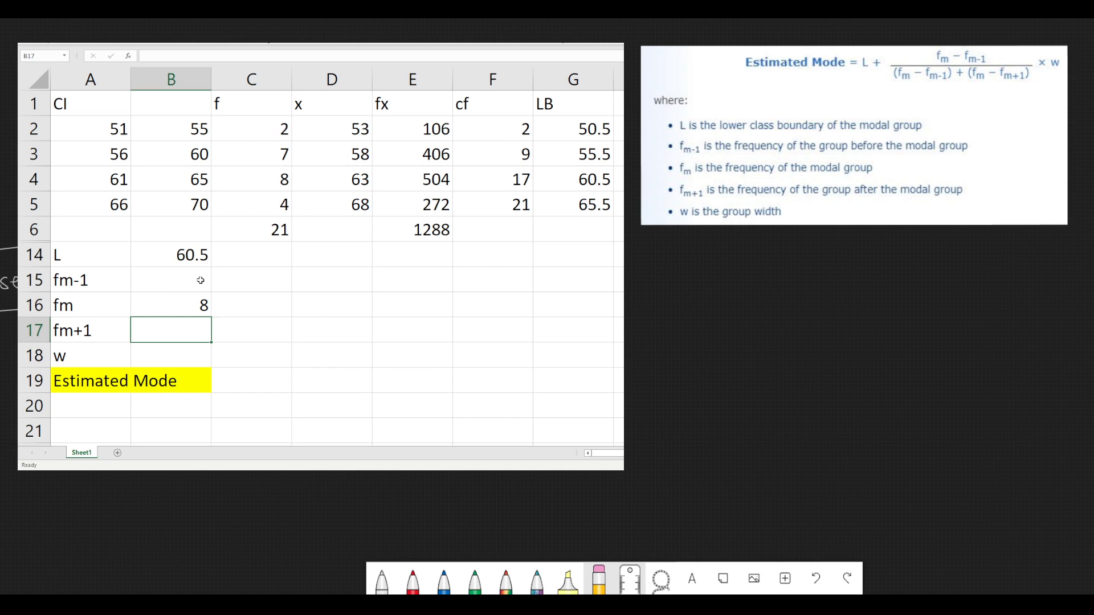
left_click(90, 282)
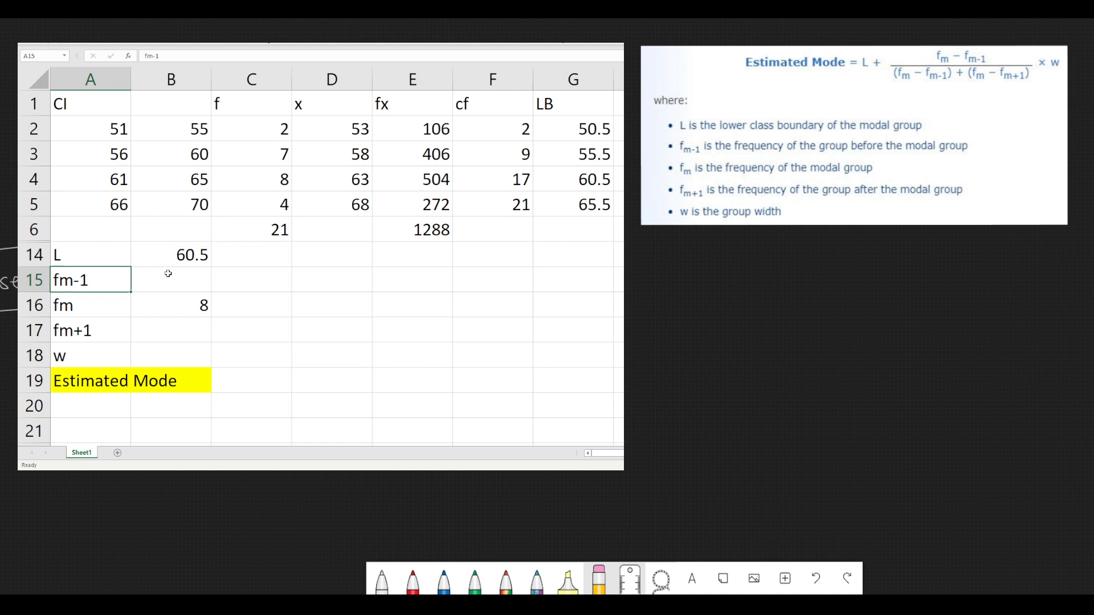
type("=")
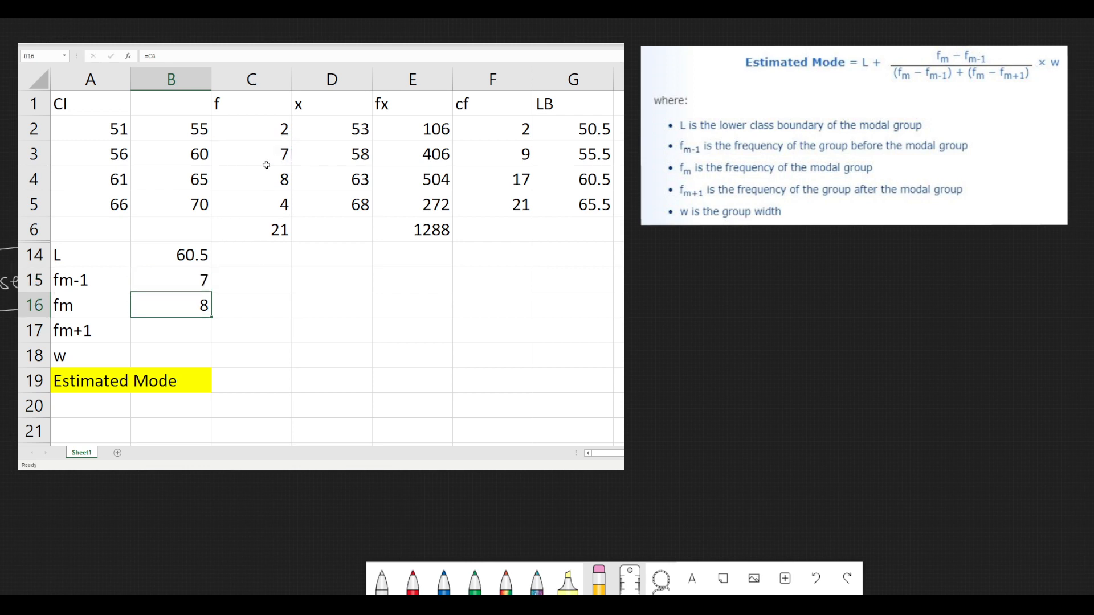
left_click(171, 330)
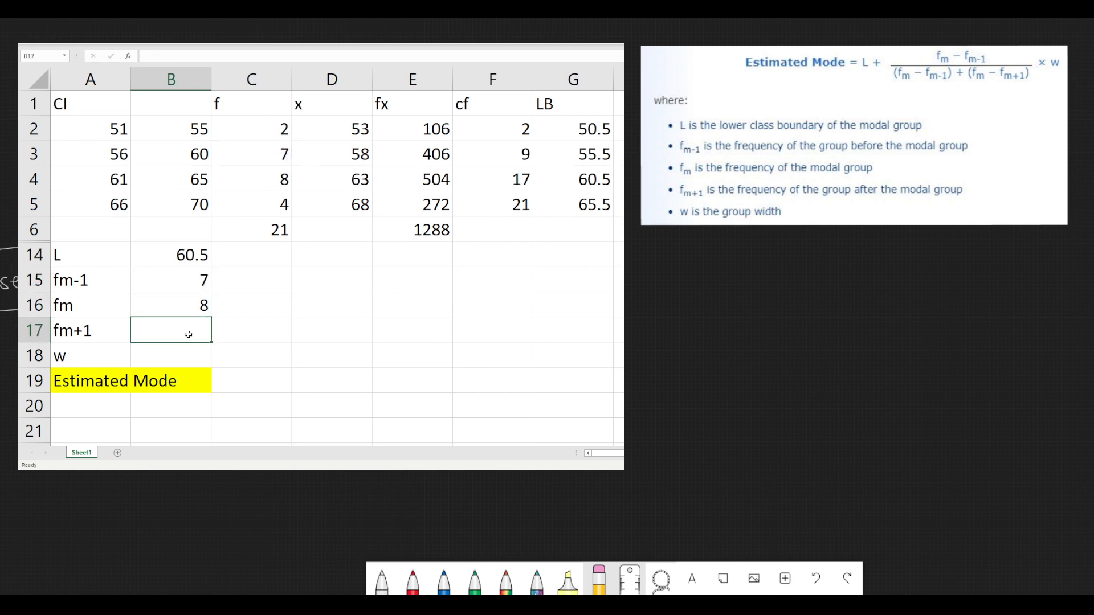
type("=")
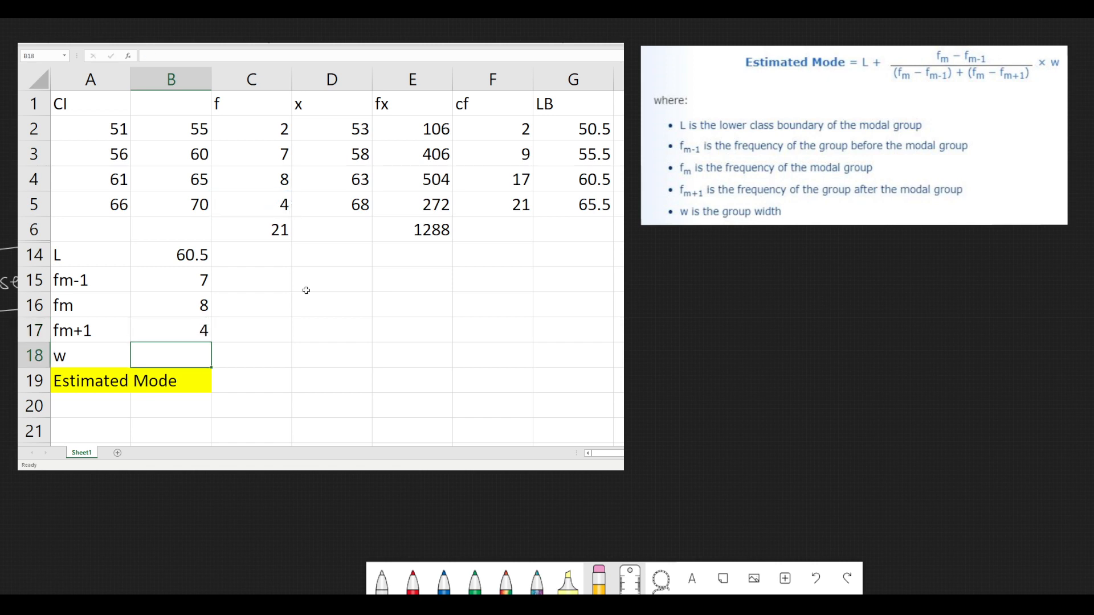
type("=")
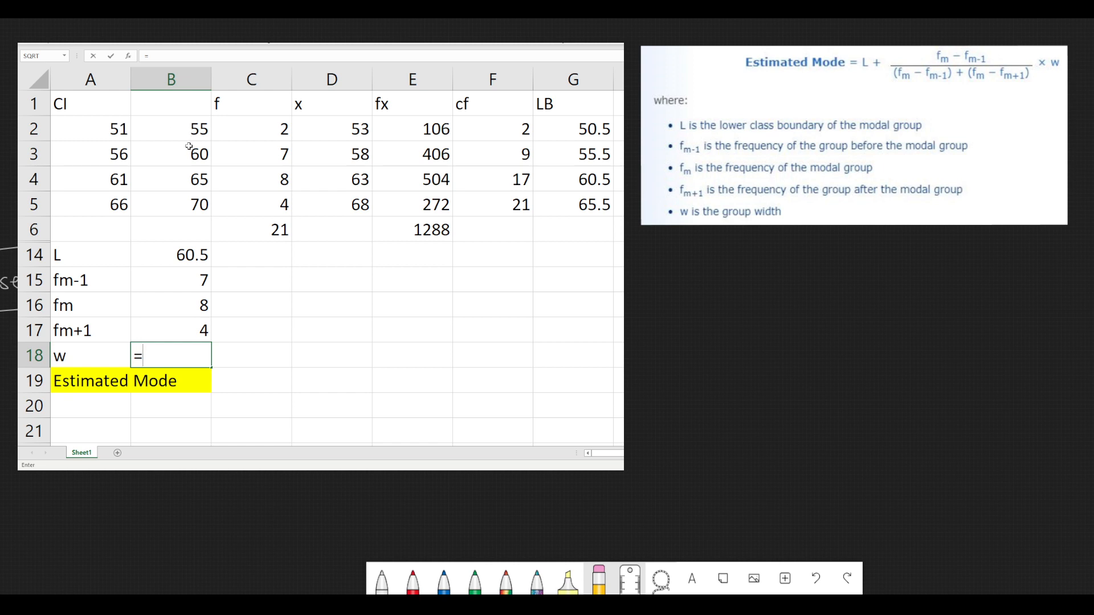
type("5")
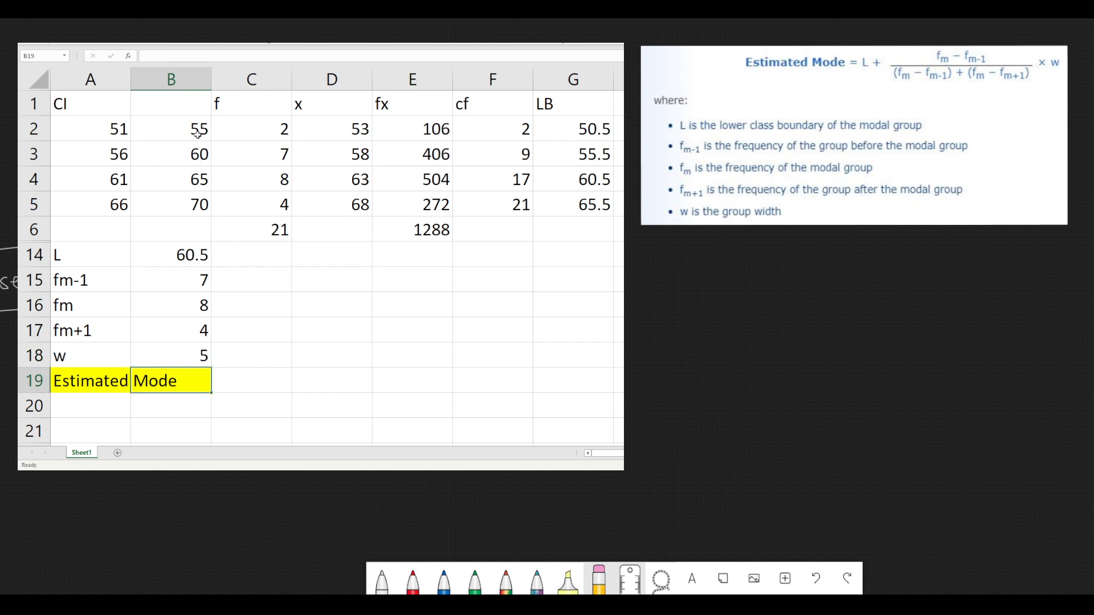
Enter =B16-B15 (1) in C19 and =(B16-B15)+(B16-B17) (5) in C20.
left_click(251, 380)
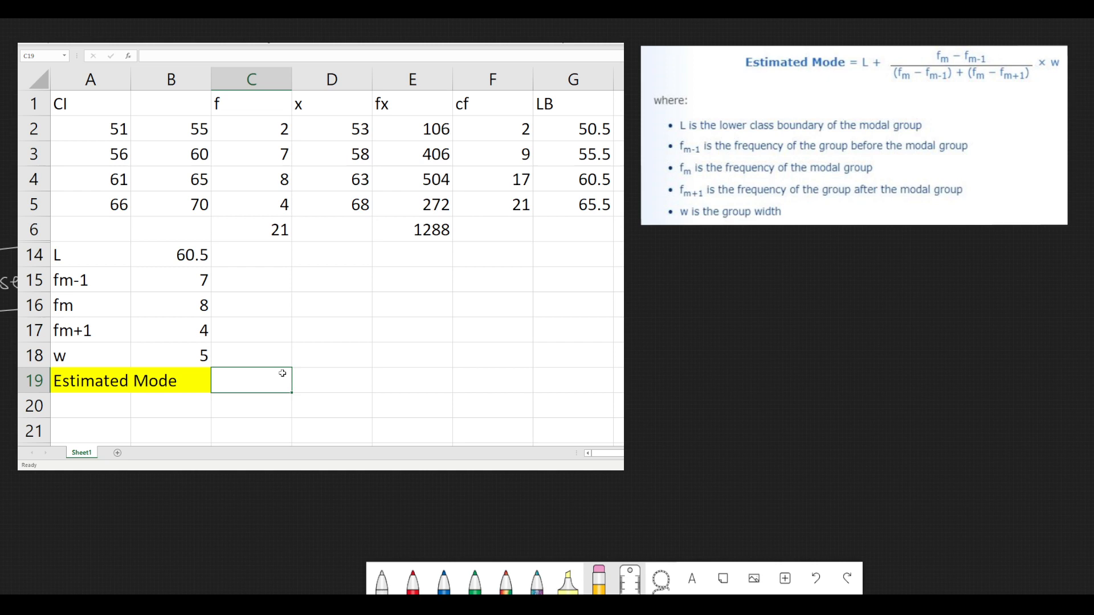
mouse_move(296, 383)
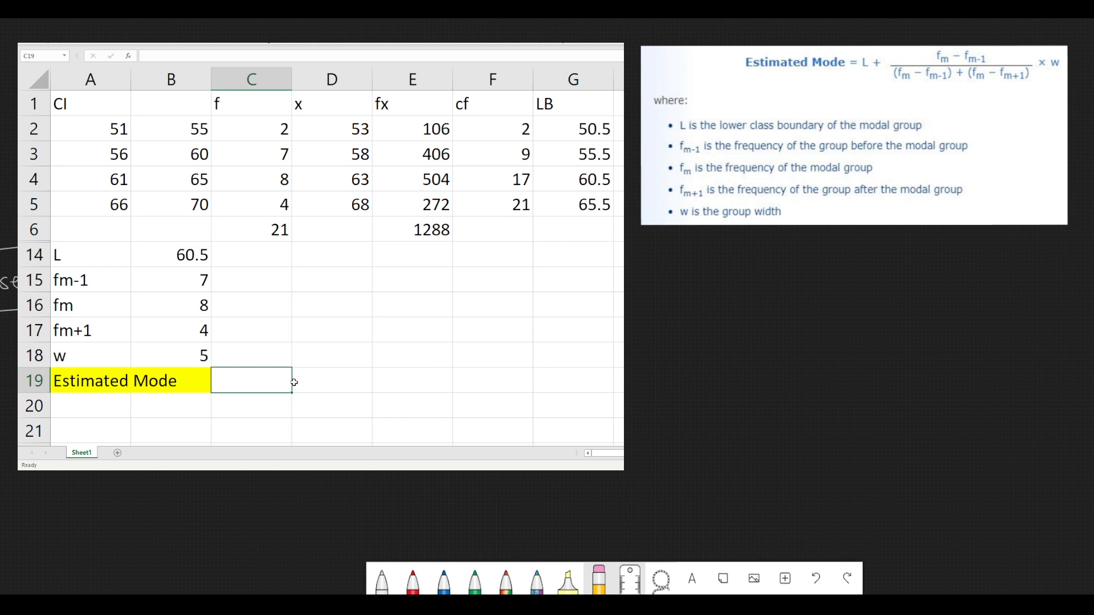
type("=")
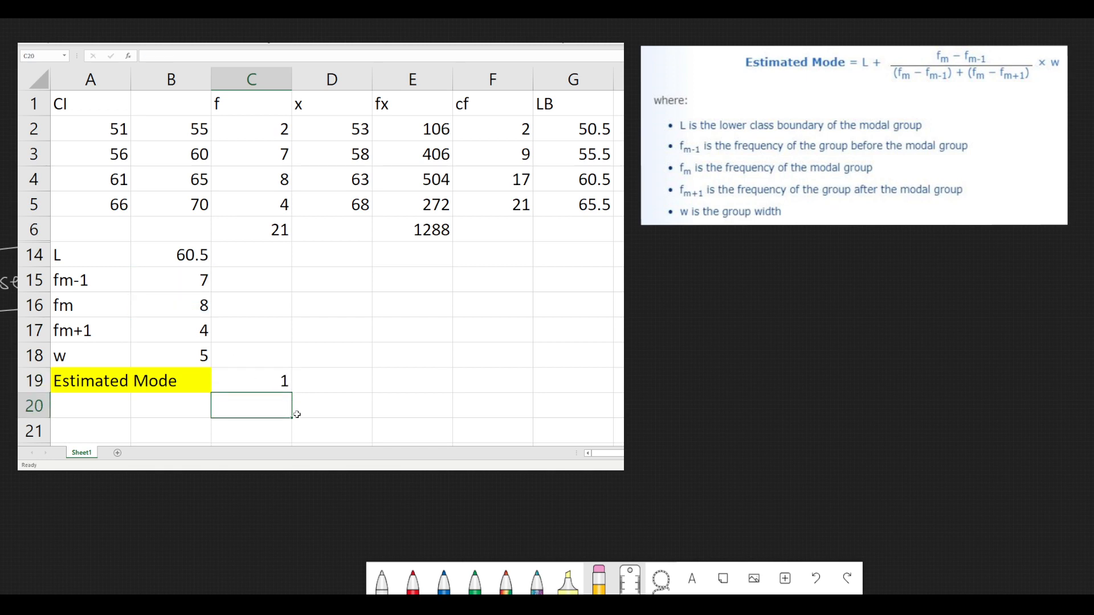
type("=")
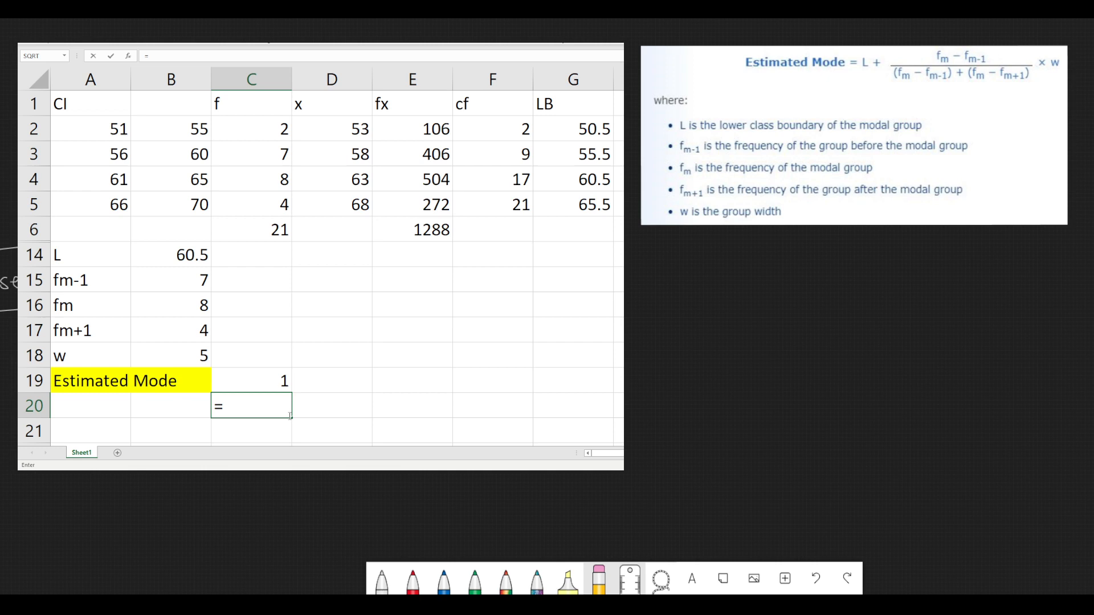
type("(")
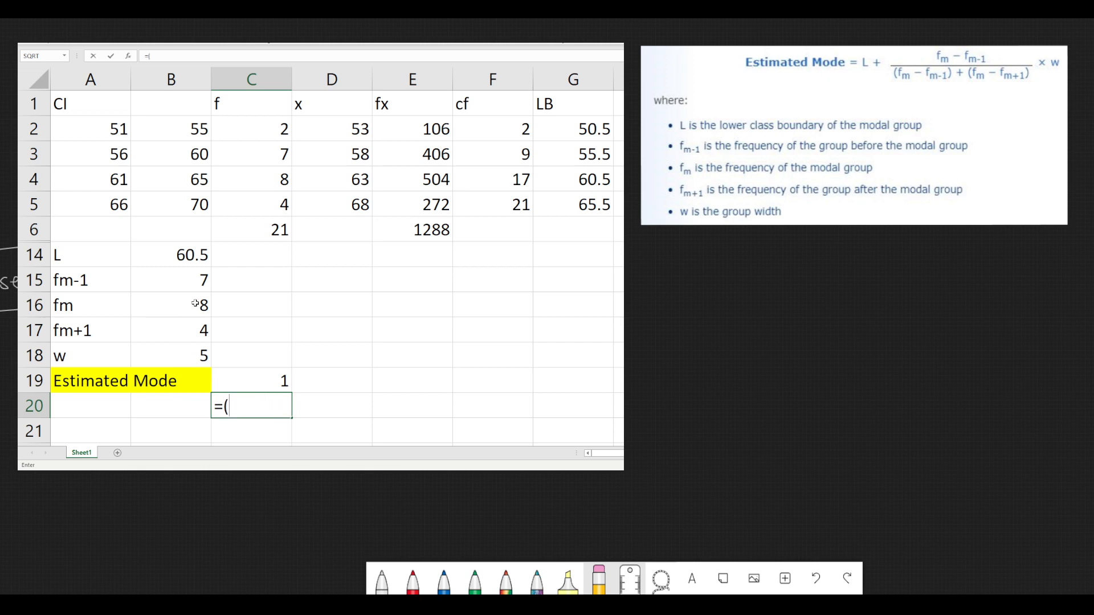
left_click(171, 305)
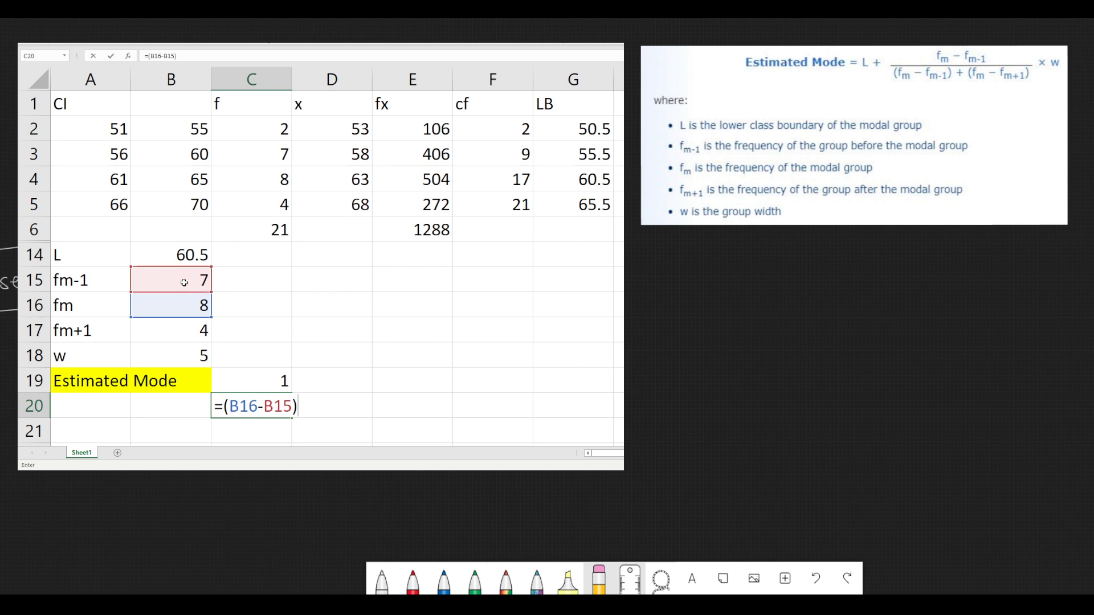
type("+(")
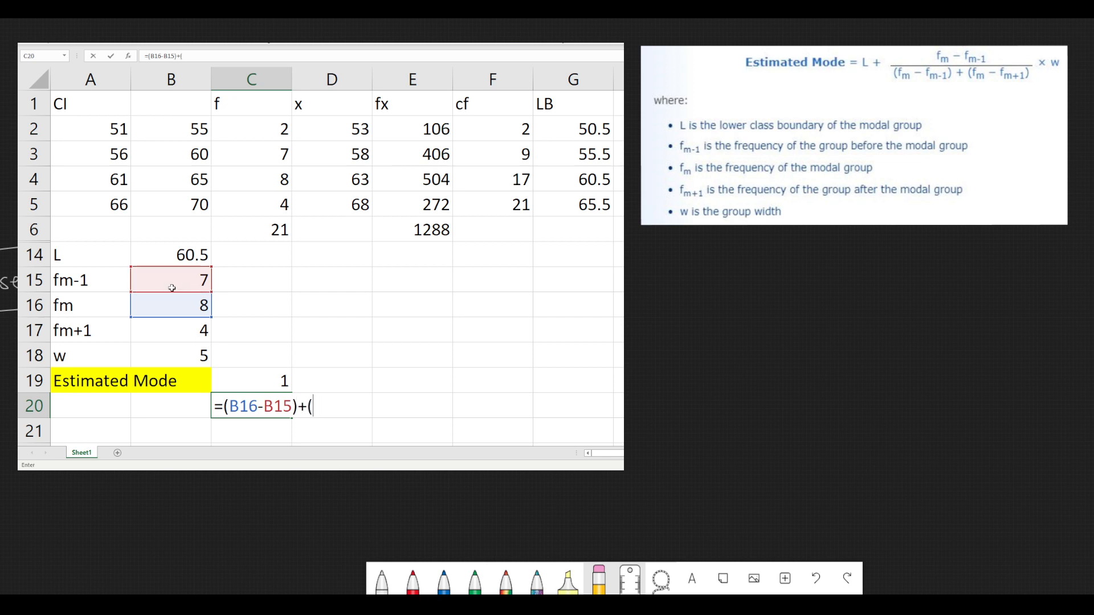
left_click(170, 305)
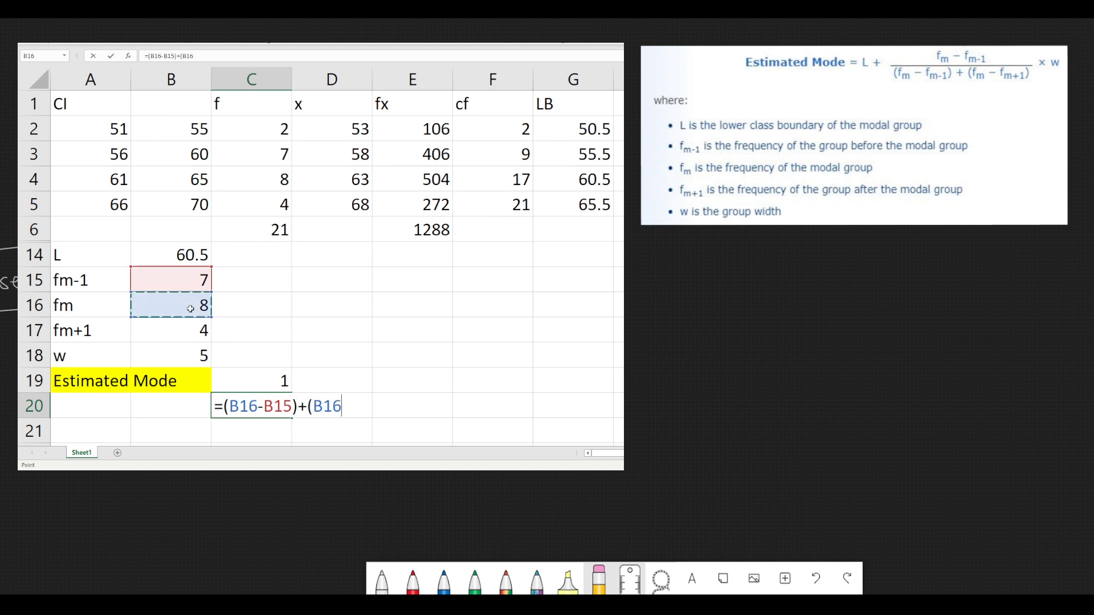
type("-")
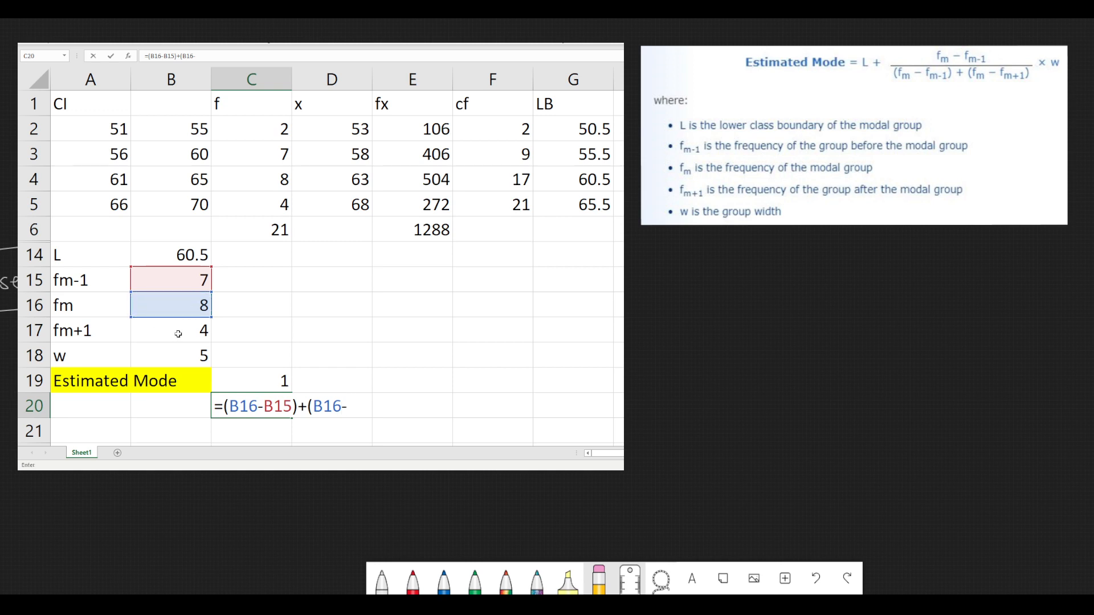
left_click(170, 330)
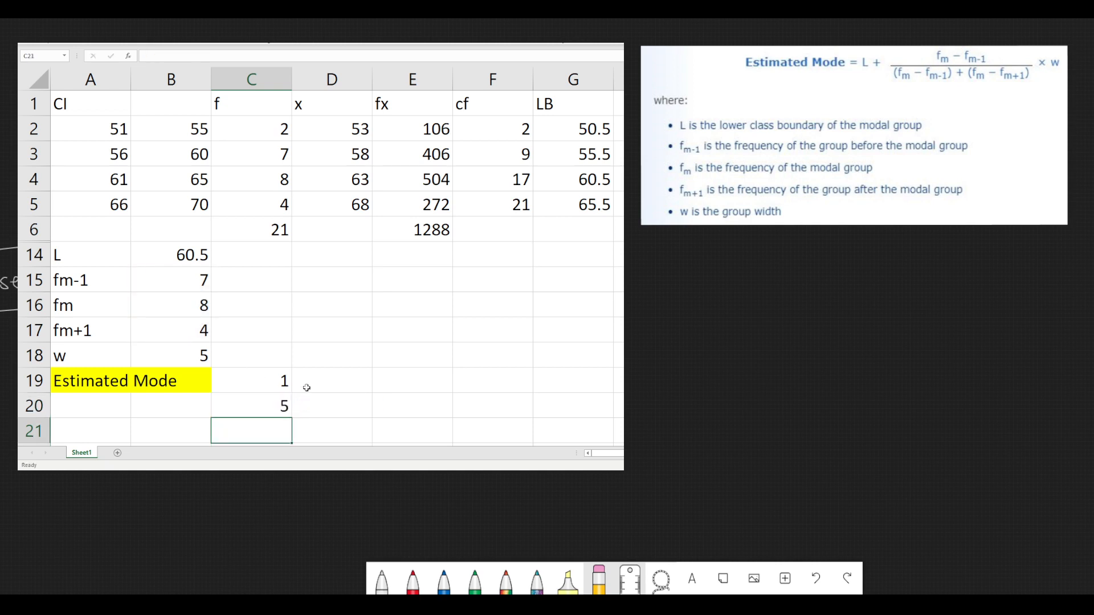
Compute 0.2, 1 and the estimated mode 61.5 in D19:F19, and fill F19 yellow.
left_click(331, 379)
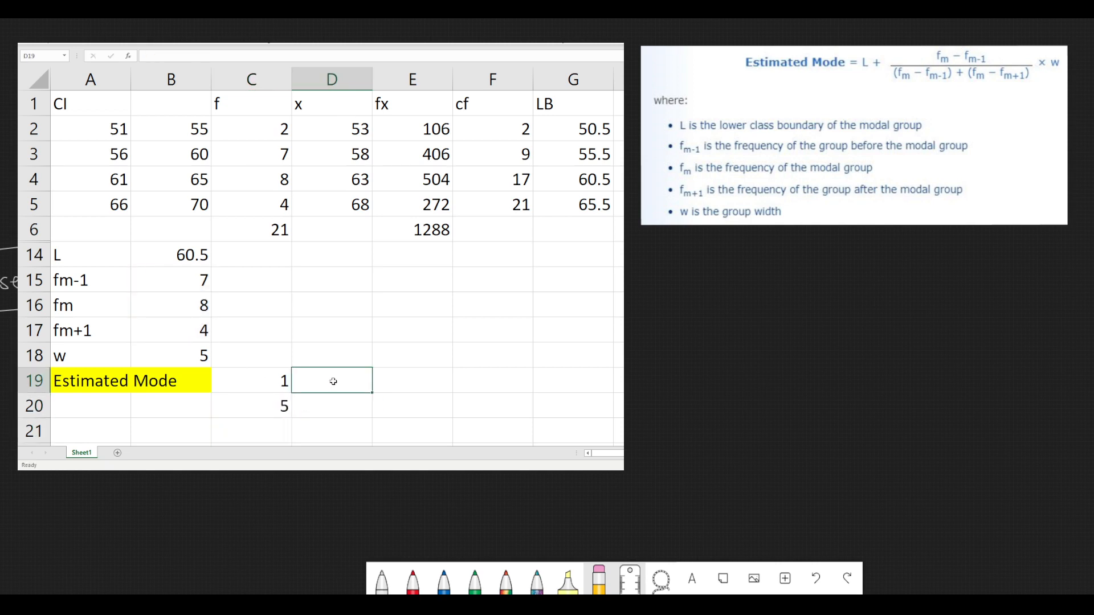
type("=E19")
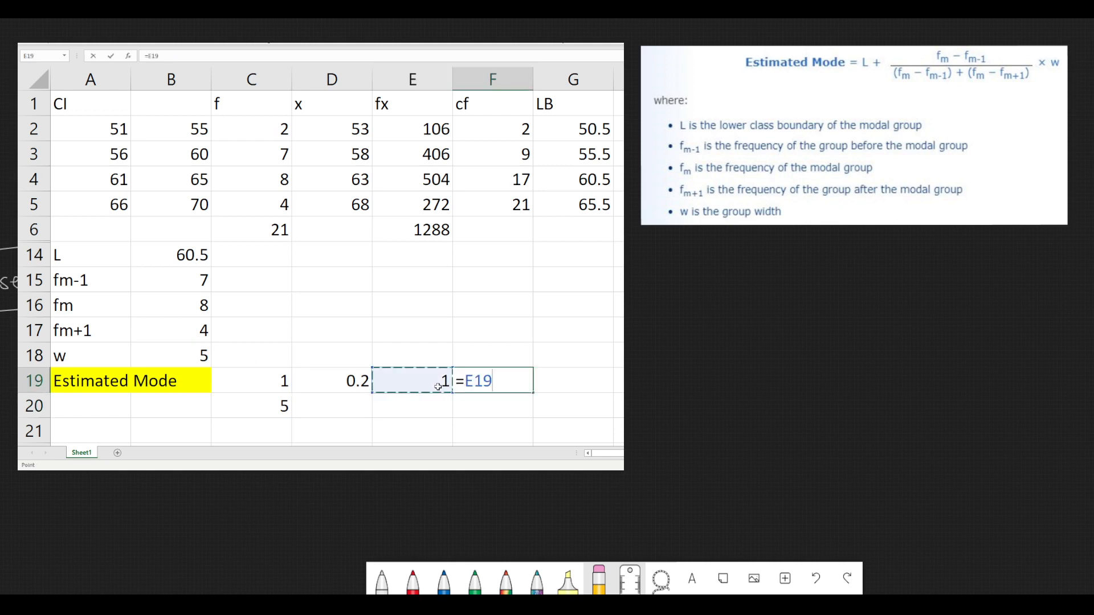
type("+")
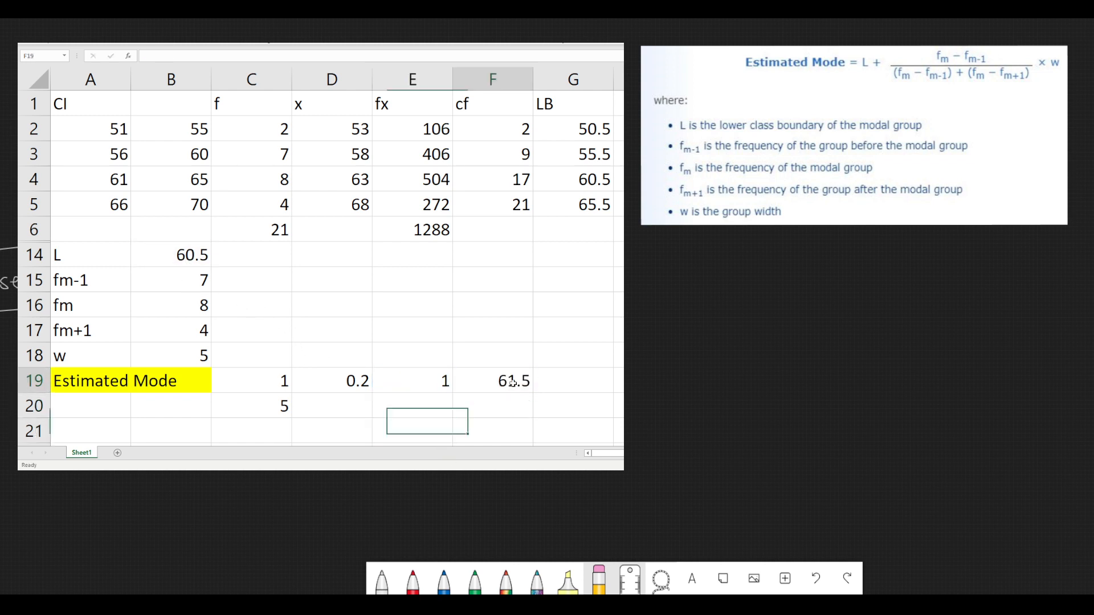
left_click(492, 381)
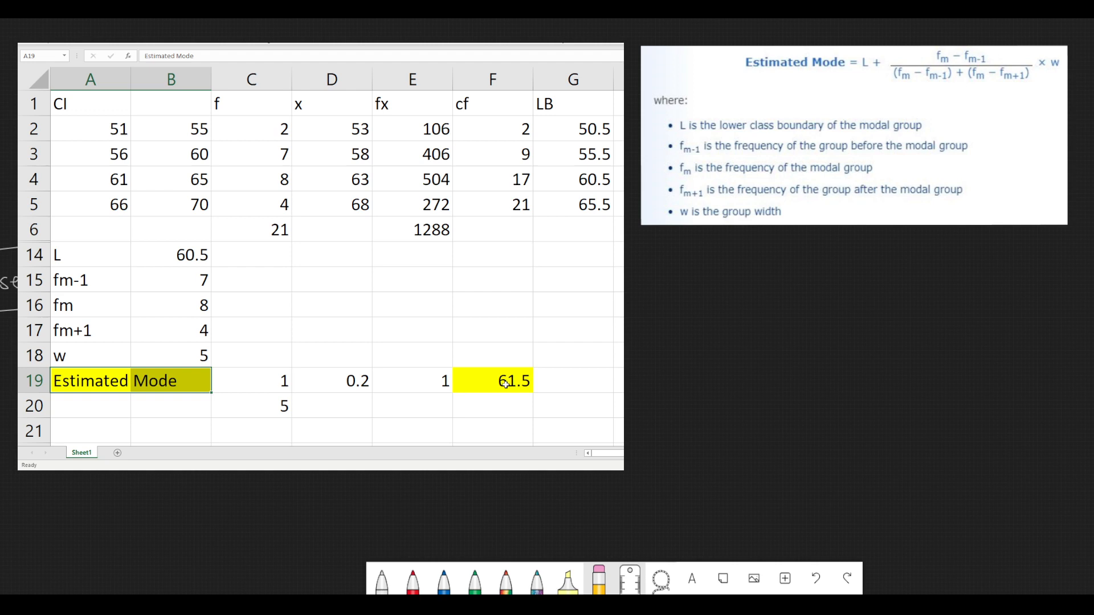
left_click(492, 379)
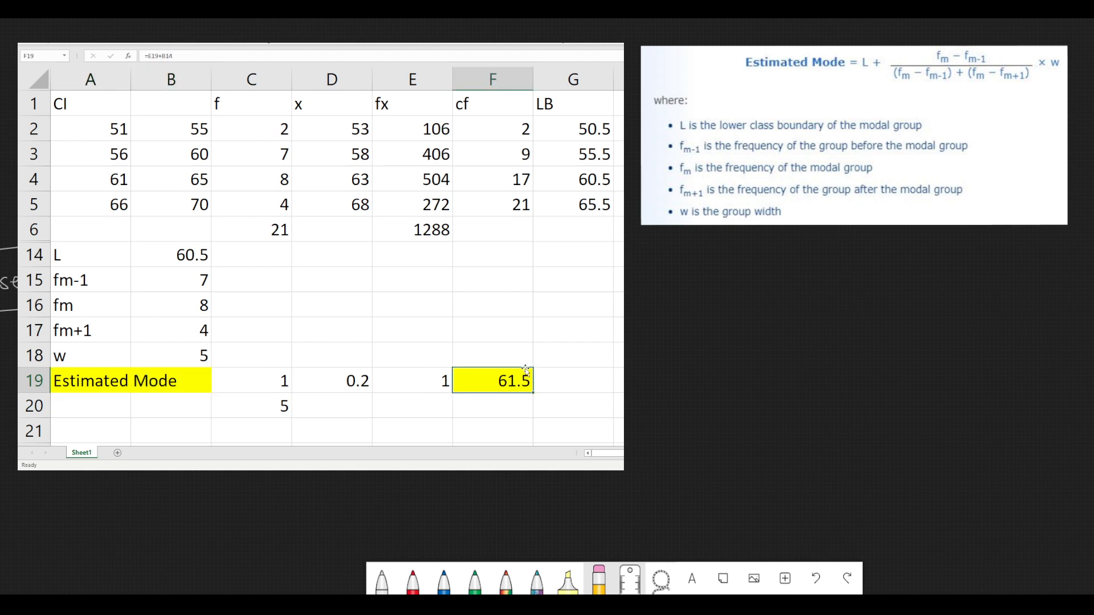